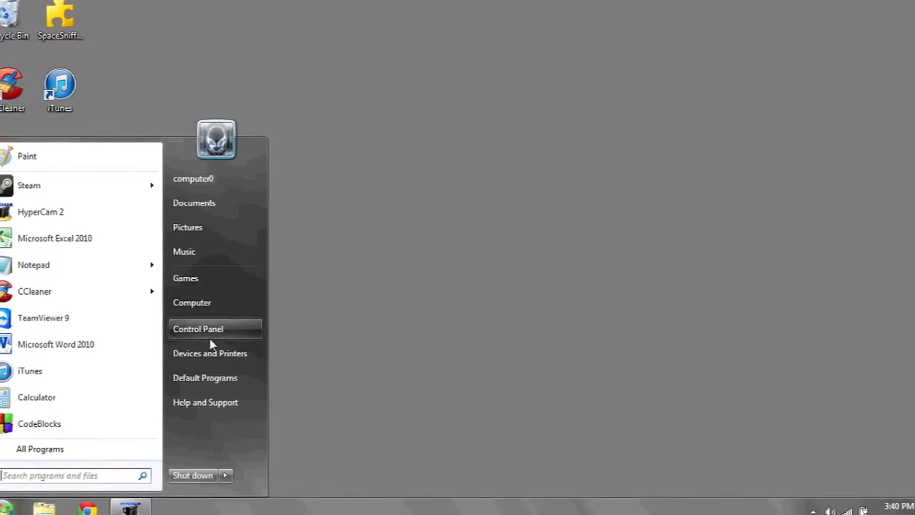
Launch Control Panel from the Start menu, listing all settings items.
left_click(197, 329)
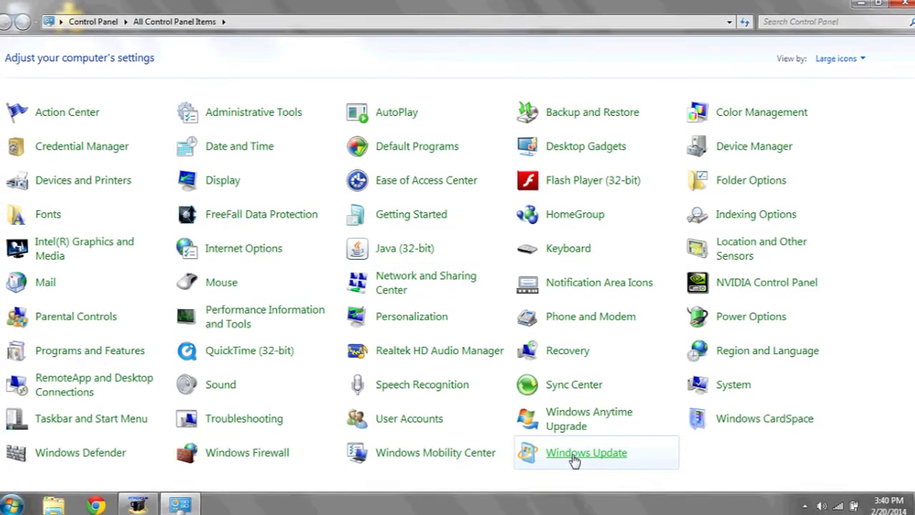
Show the Windows Update page reporting 1 important and 8 optional updates.
left_click(587, 452)
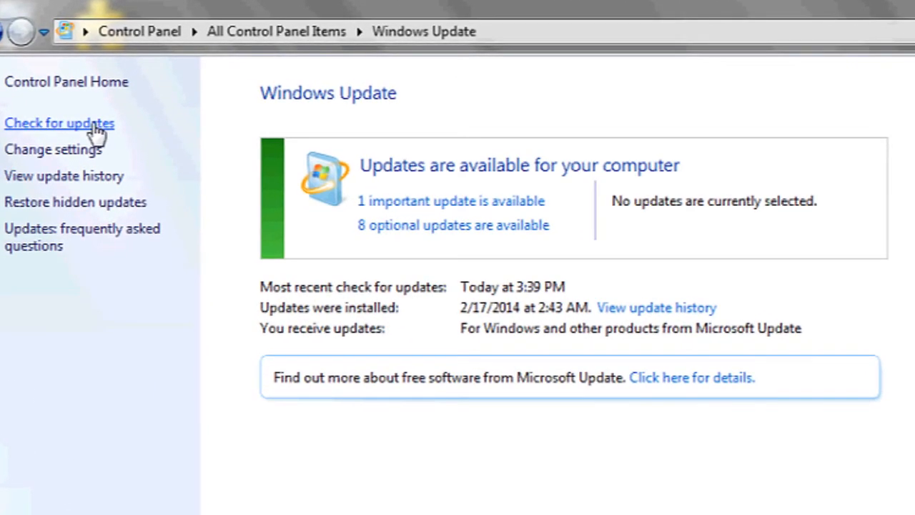
mouse_move(214, 134)
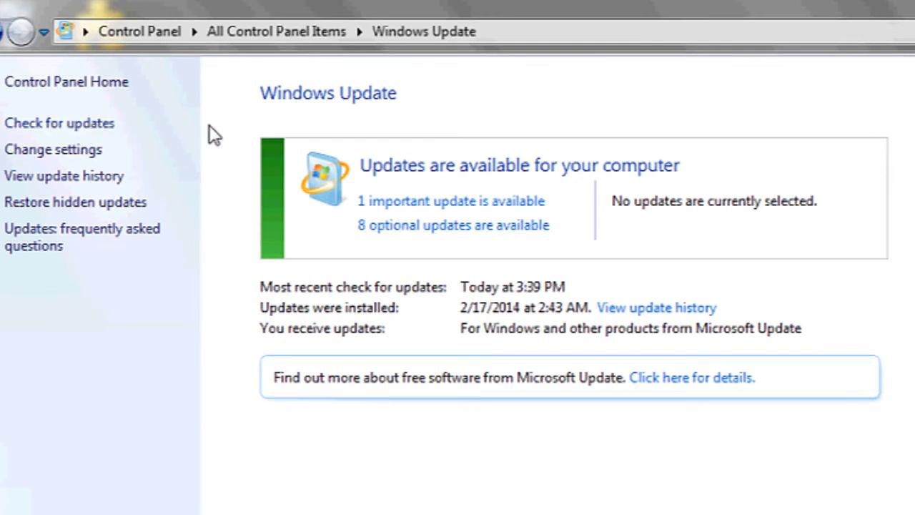